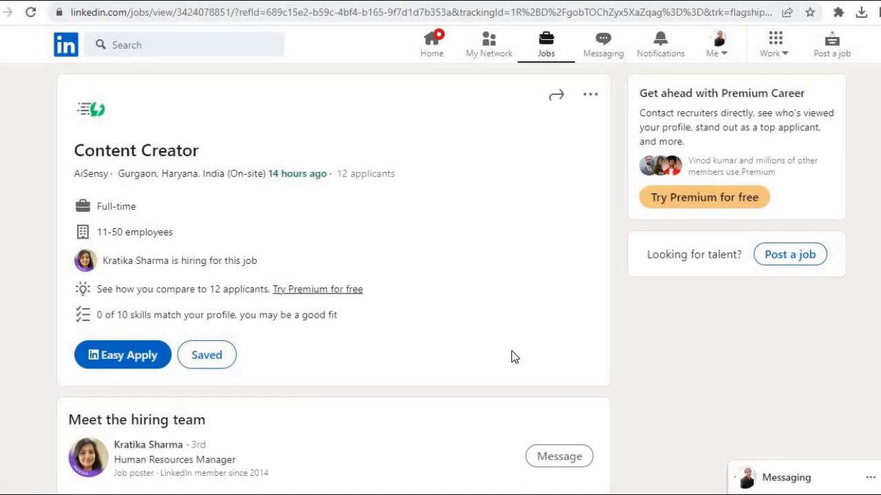
mouse_move(91, 174)
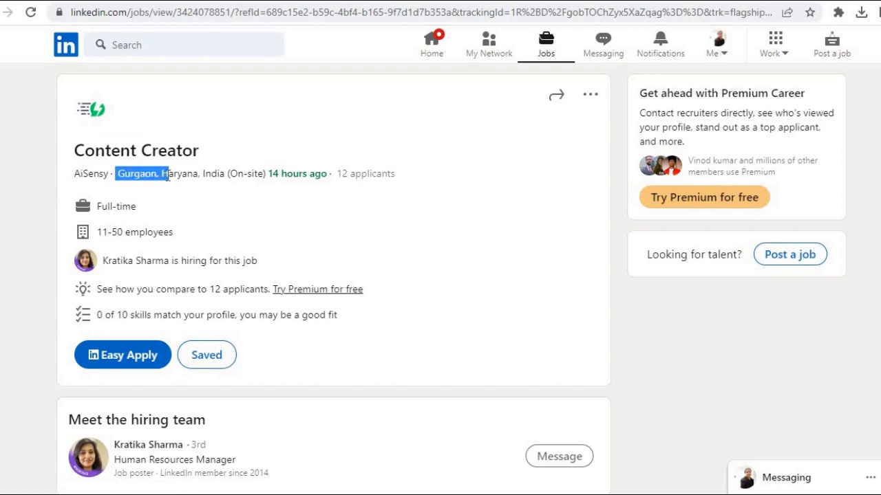
Read the company overview, highlighting 'Engagement Platform' and 'product of Triny' along the way.
scroll("down", 3)
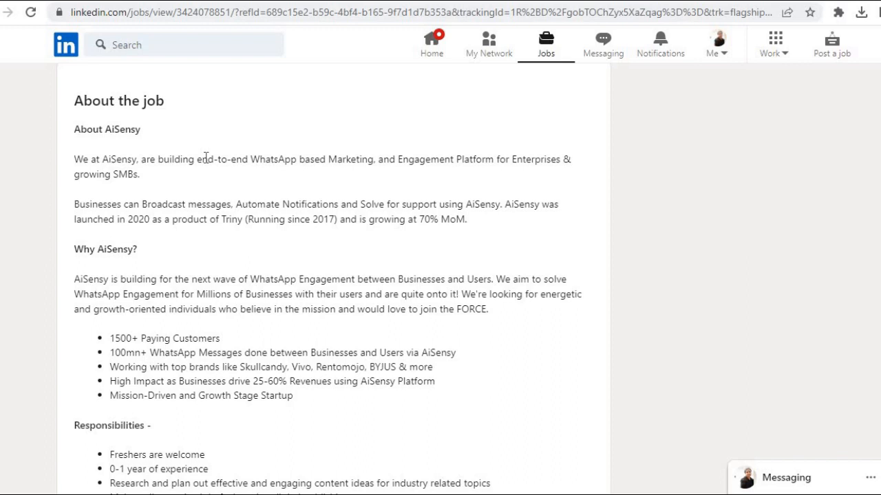
mouse_move(135, 156)
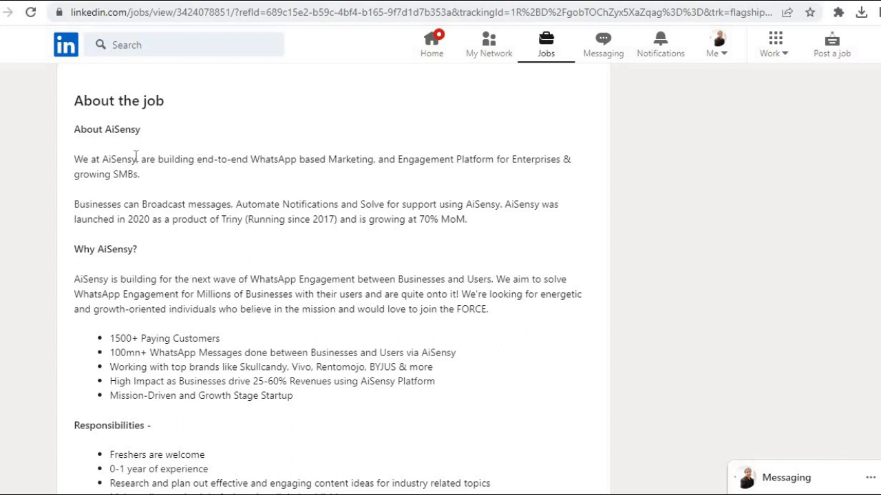
left_click_drag(137, 160, 291, 159)
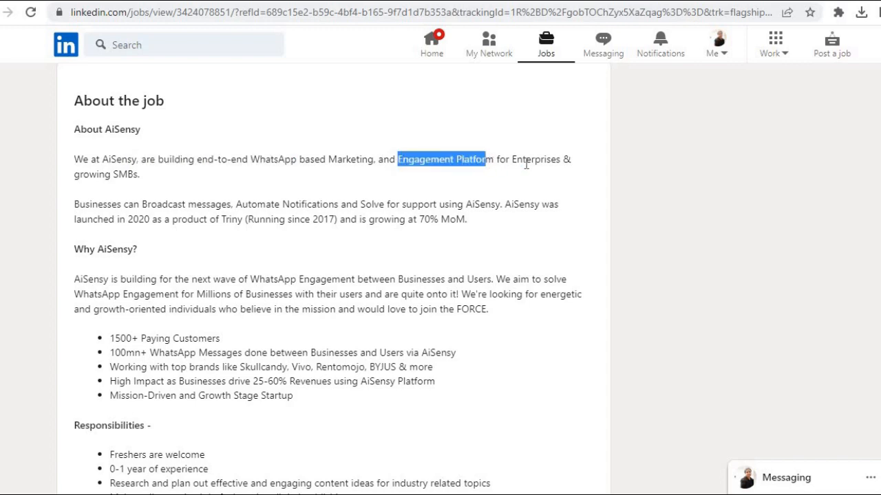
left_click(138, 173)
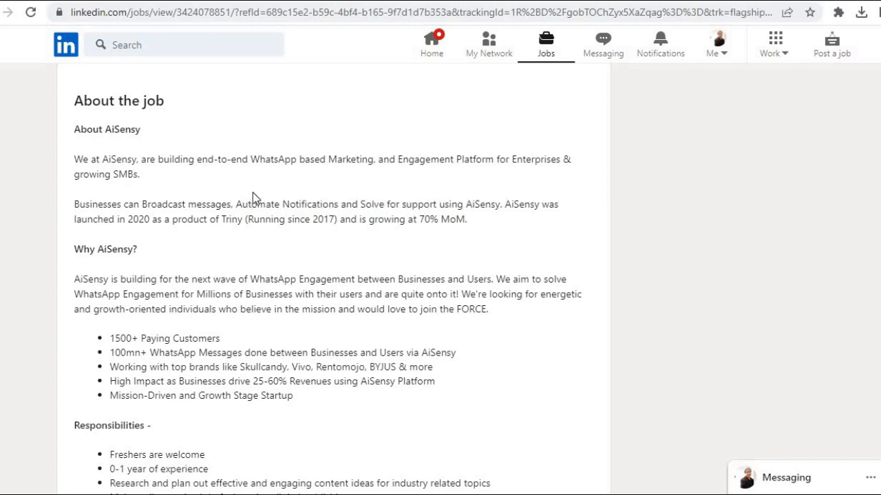
mouse_move(172, 224)
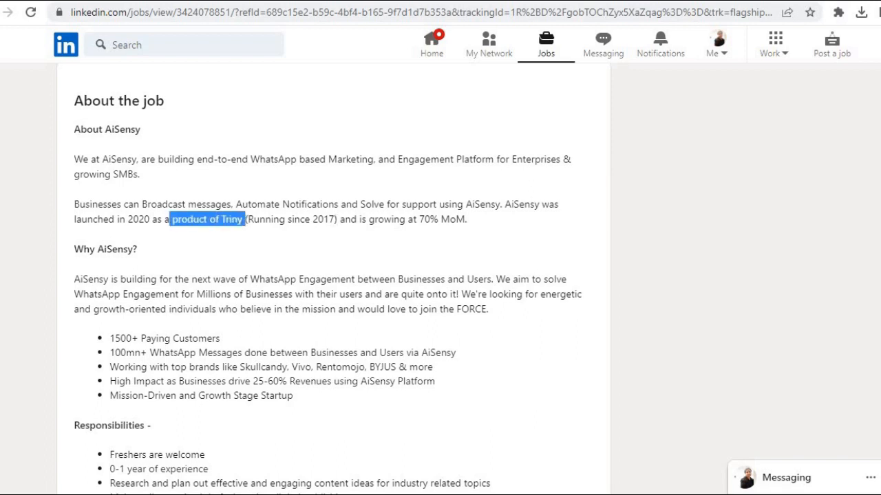
left_click_drag(358, 219, 435, 218)
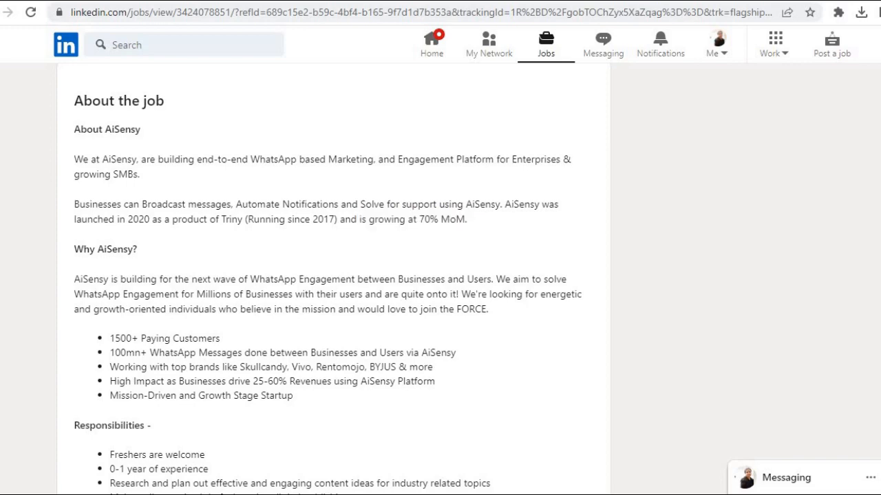
Read the Why AiSensy section, highlighting 'looking', 'individuals' and words in the top brands bullet.
scroll("down", 3)
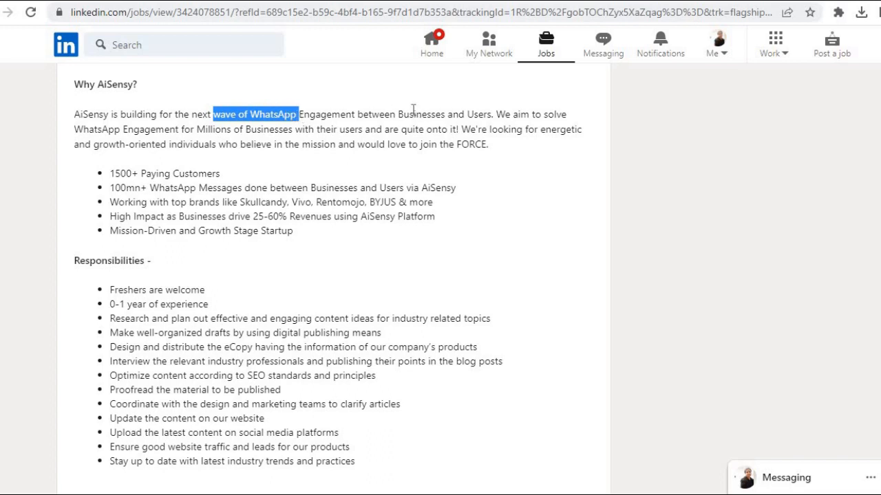
left_click(533, 113)
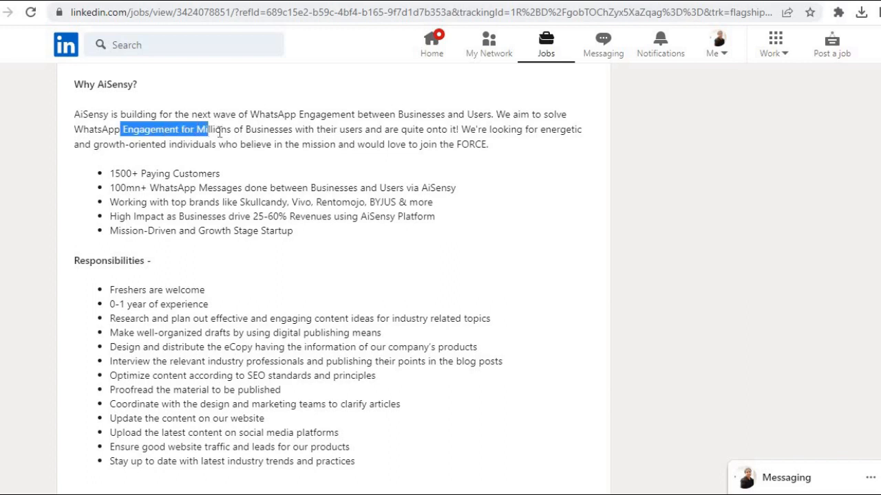
left_click(380, 129)
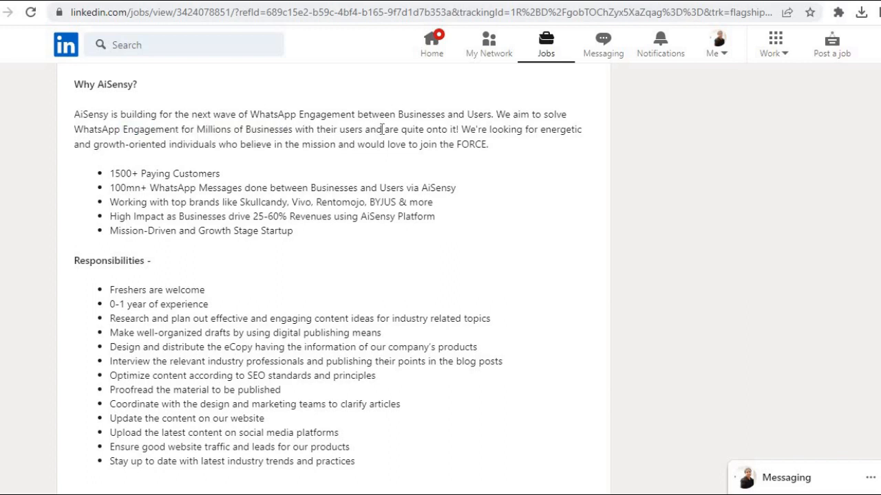
left_click_drag(387, 129, 457, 130)
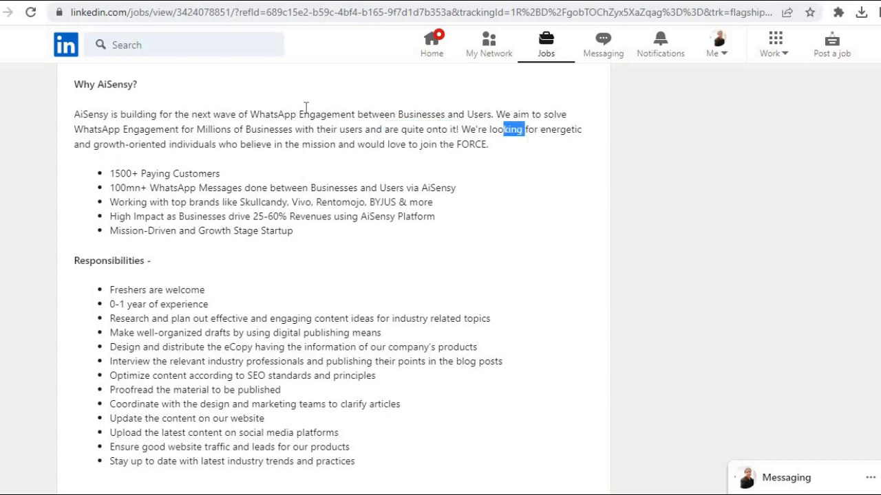
double_click(193, 144)
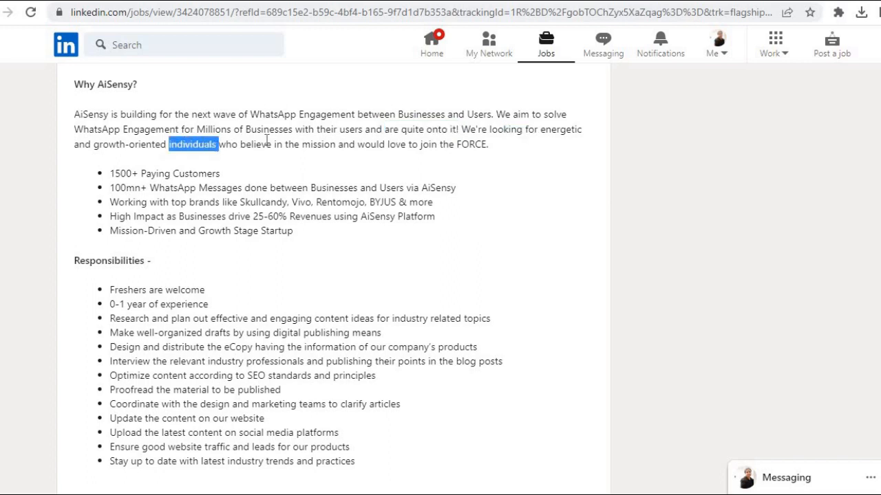
mouse_move(404, 146)
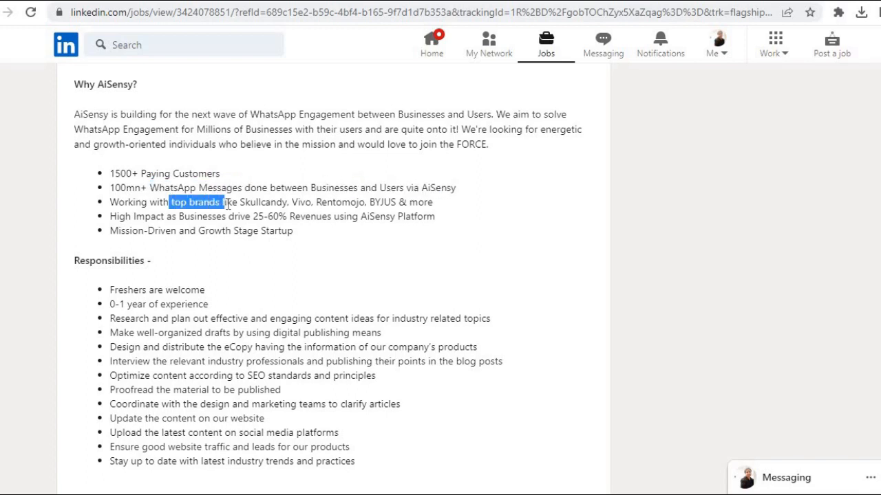
double_click(263, 201)
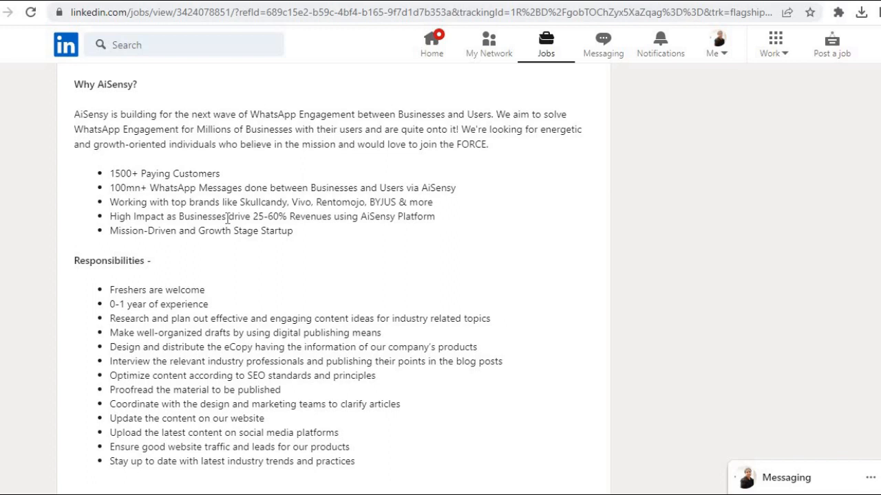
double_click(235, 216)
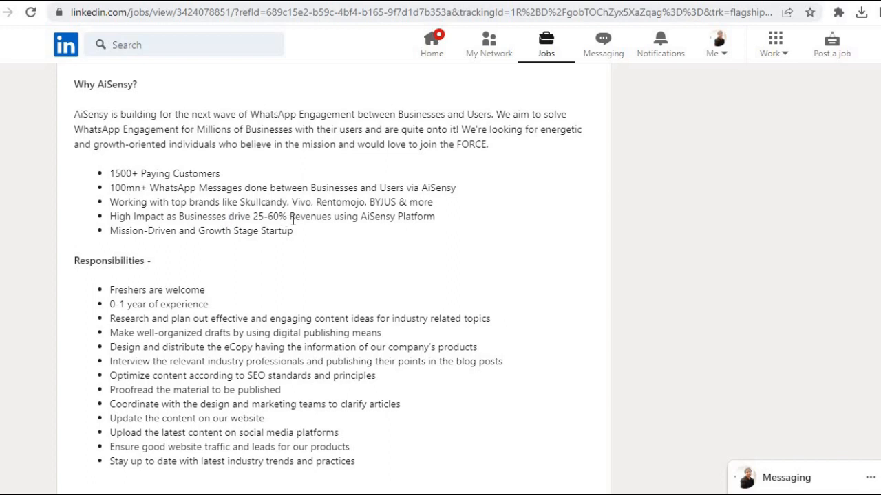
mouse_move(200, 231)
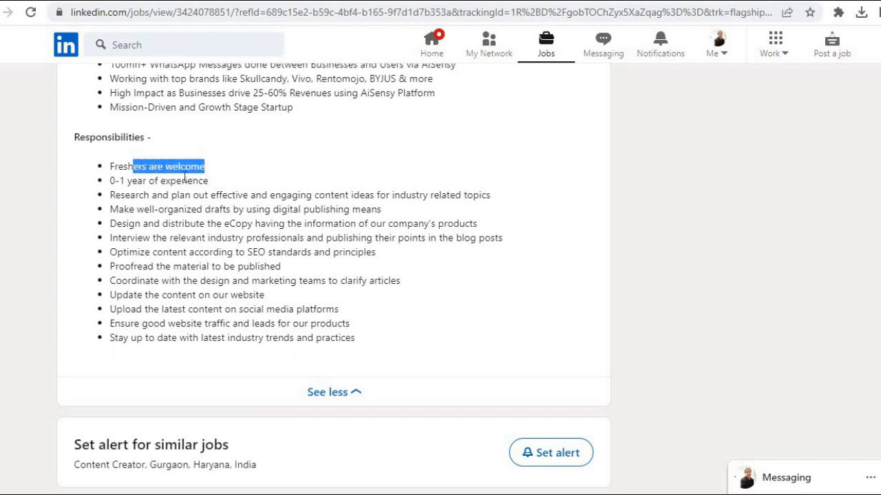
left_click(217, 190)
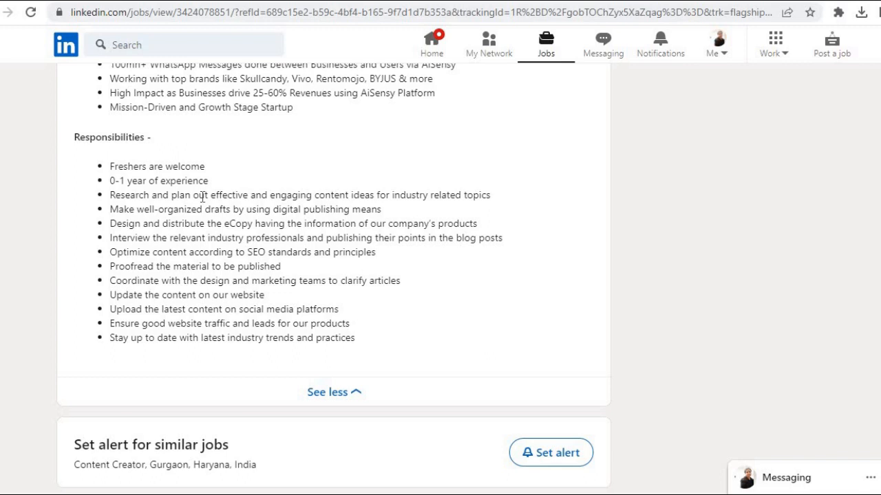
double_click(190, 195)
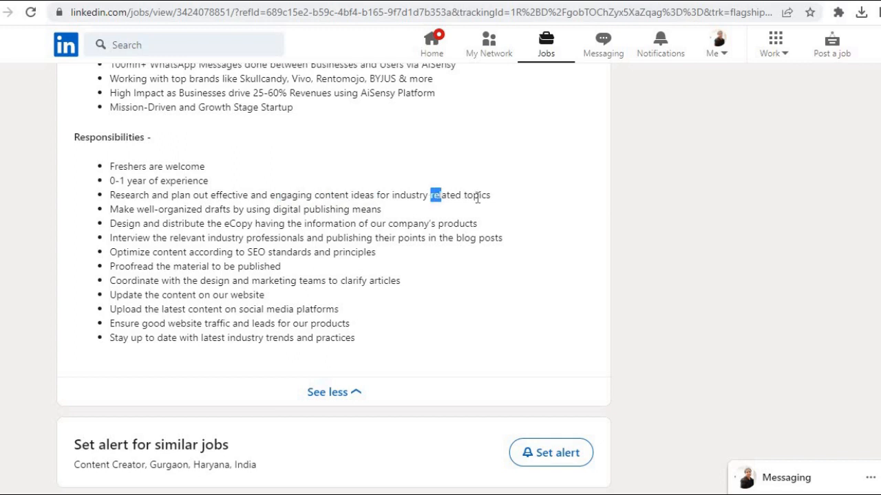
double_click(195, 209)
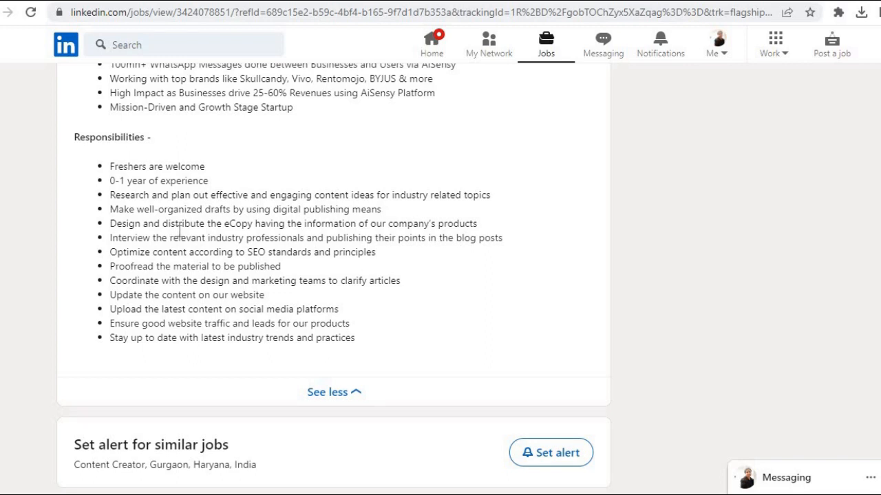
mouse_move(344, 236)
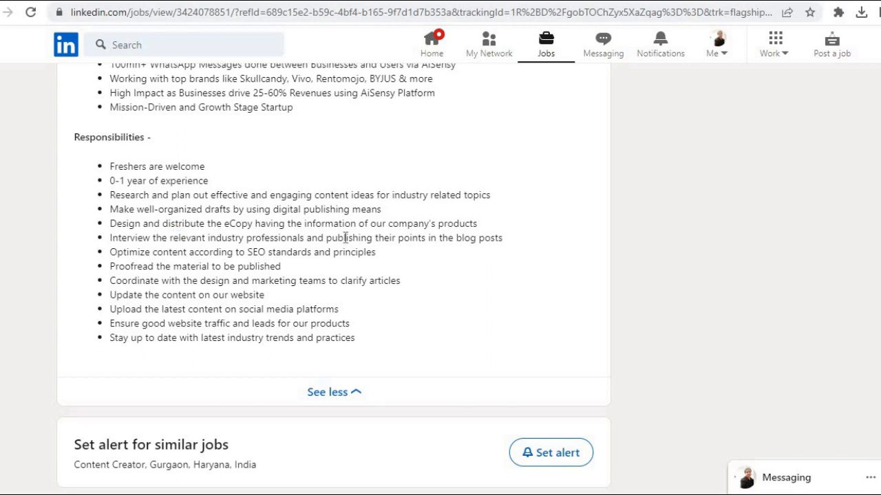
left_click_drag(370, 223, 476, 223)
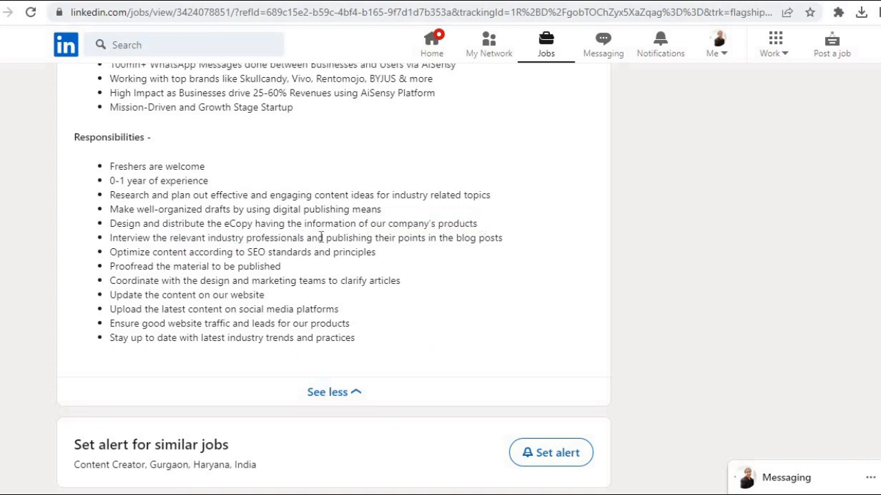
left_click_drag(318, 237, 502, 237)
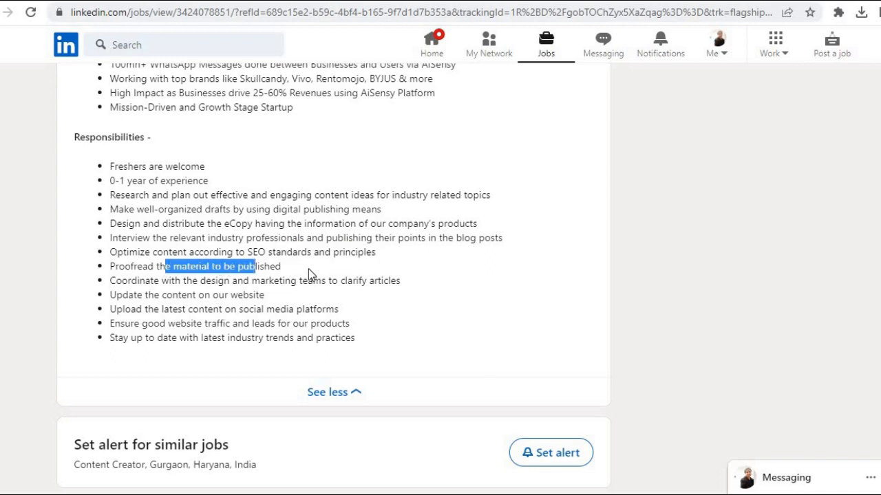
left_click(199, 281)
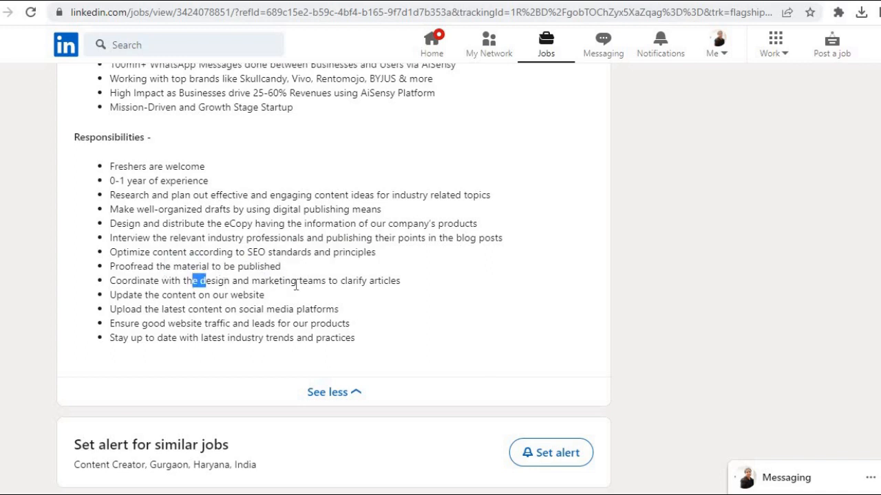
left_click_drag(196, 281, 328, 280)
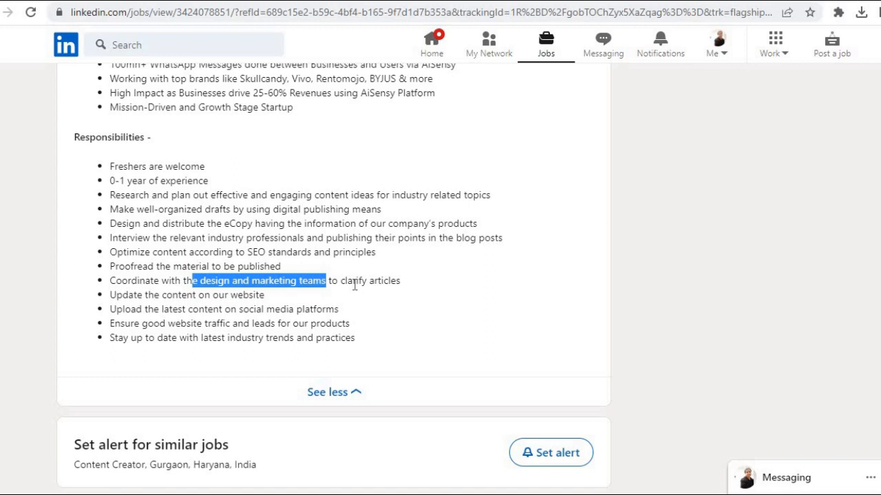
left_click(184, 297)
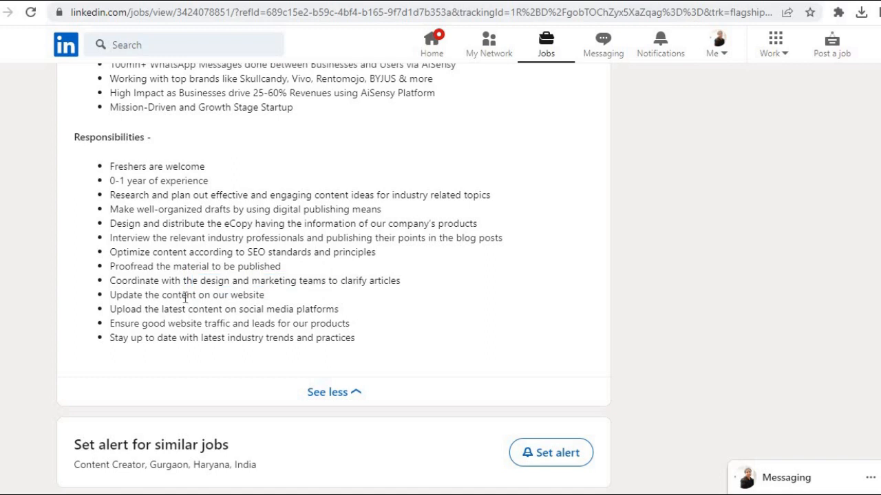
left_click_drag(182, 294, 264, 294)
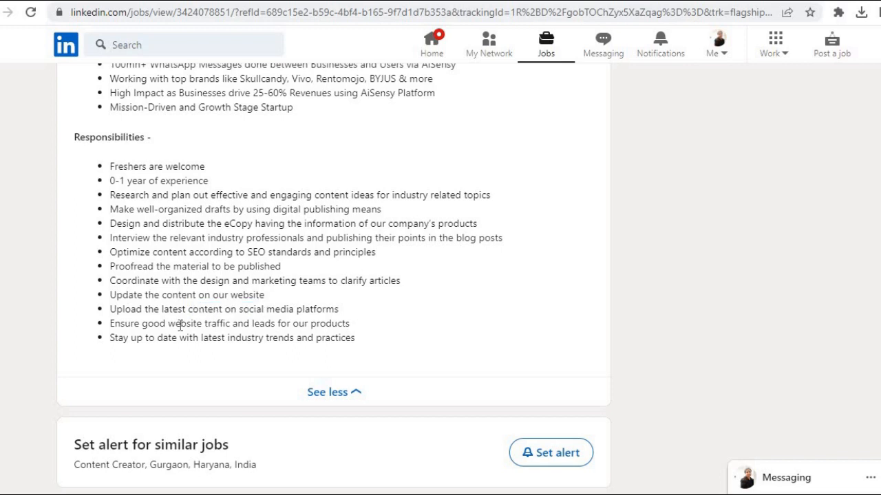
double_click(205, 324)
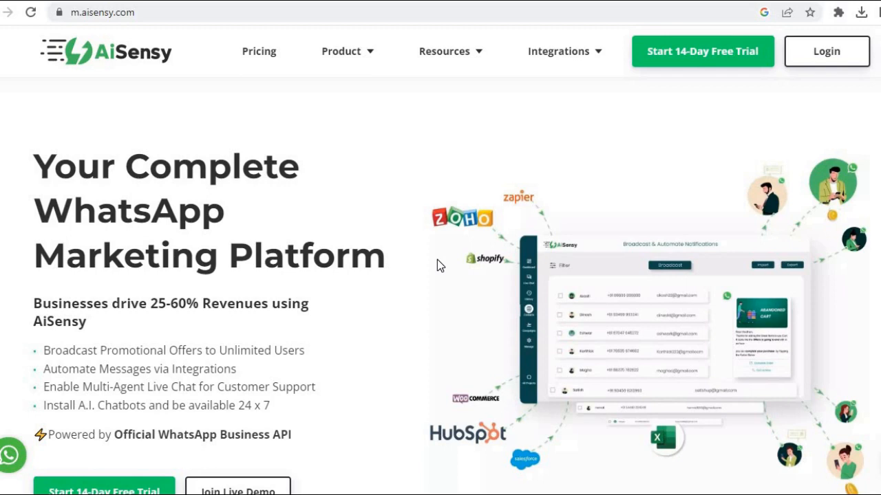
Scroll the aisensy.com homepage down to the client brand logos, then back up on the LinkedIn posting.
scroll("down", 3)
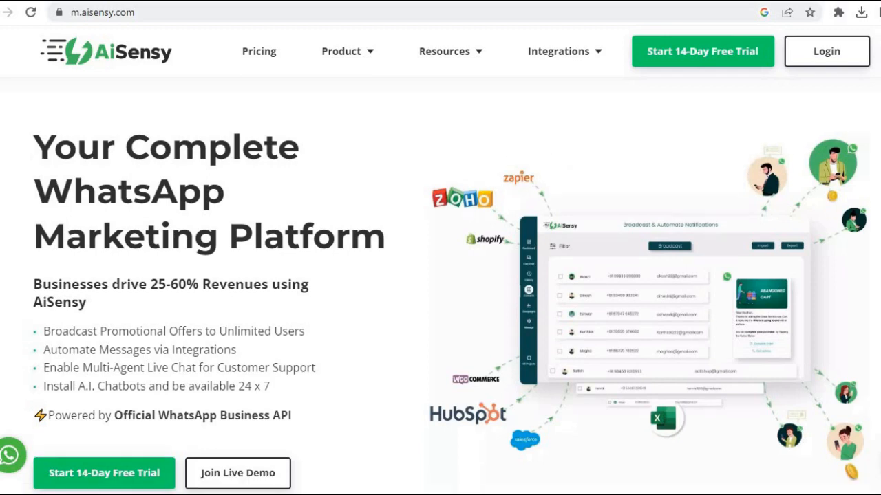
scroll("down", 3)
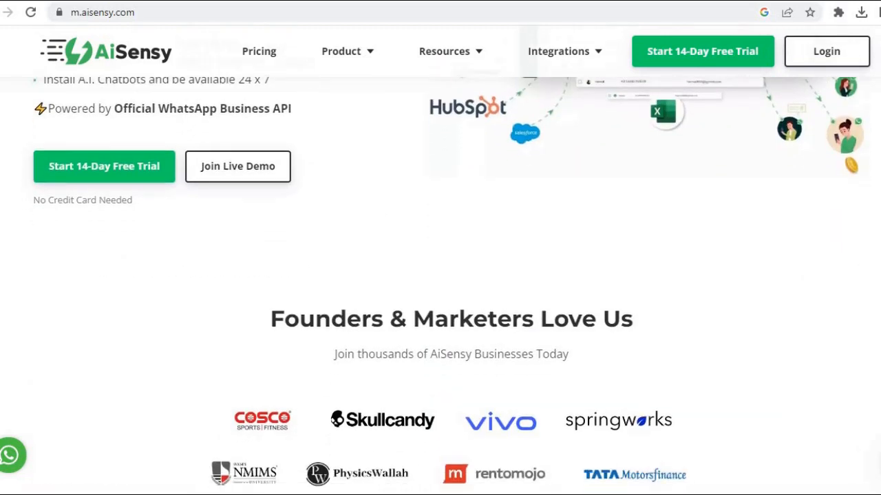
scroll("down", 3)
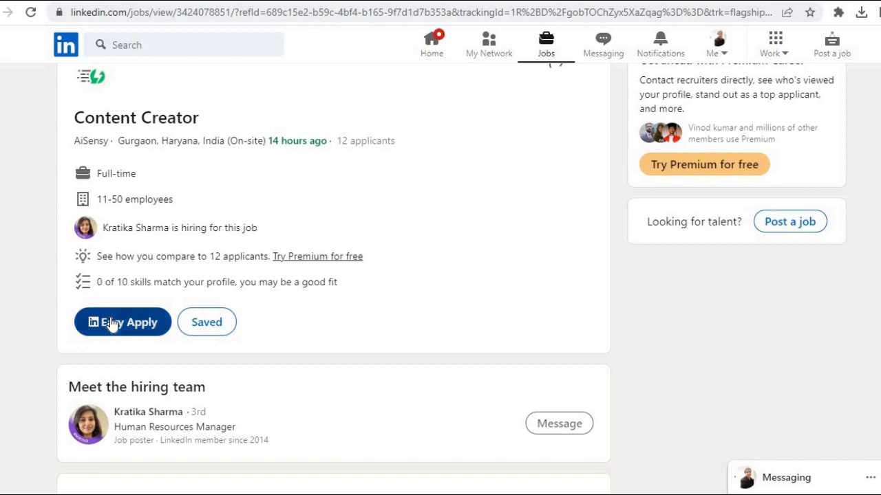
scroll("up", 3)
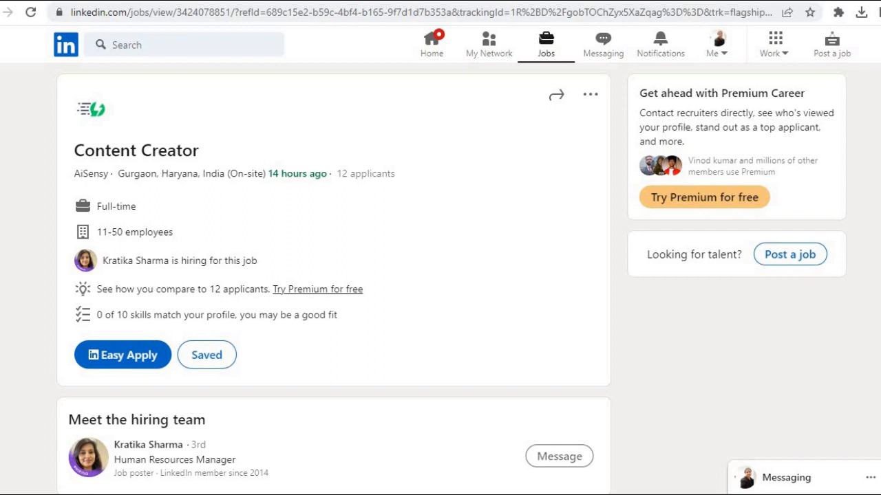